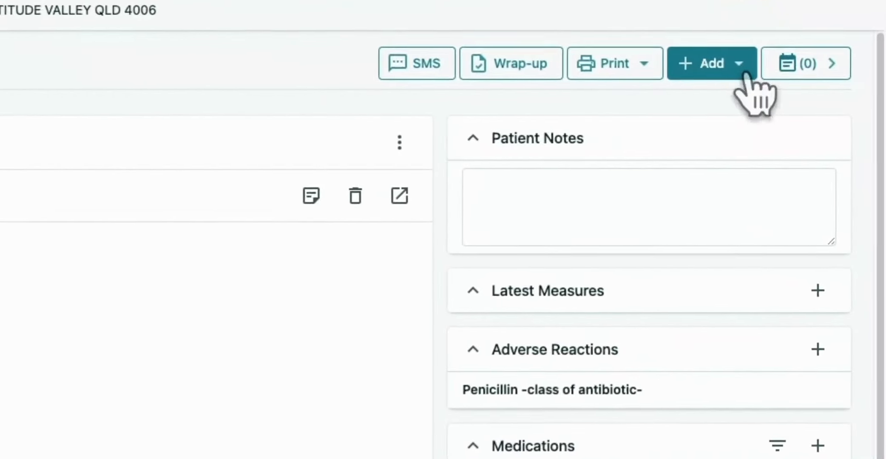
Step: Start a new diagnostic request from the Add menu on John Smith's record
click(711, 63)
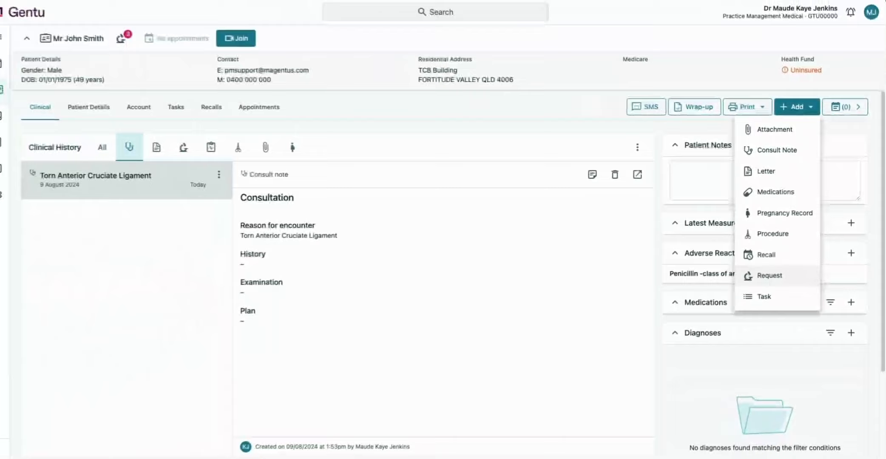
click(769, 276)
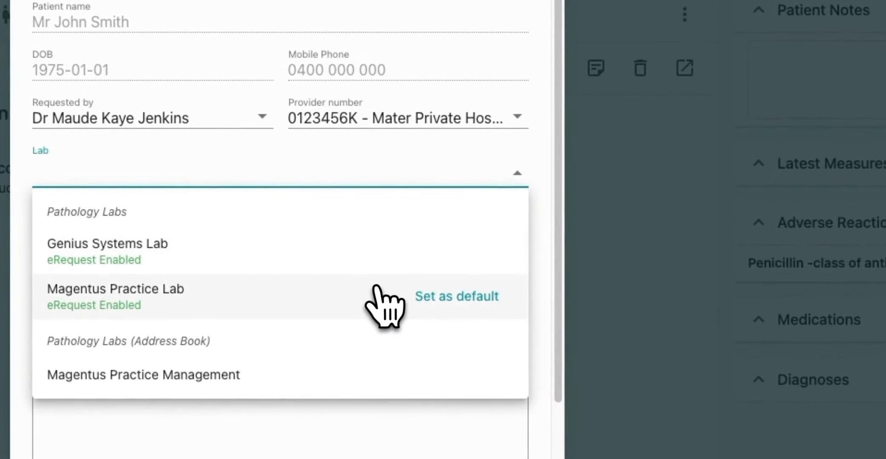
Step: Choose Magentus Practice Lab, add the FBC test, and send the request electronically
click(115, 289)
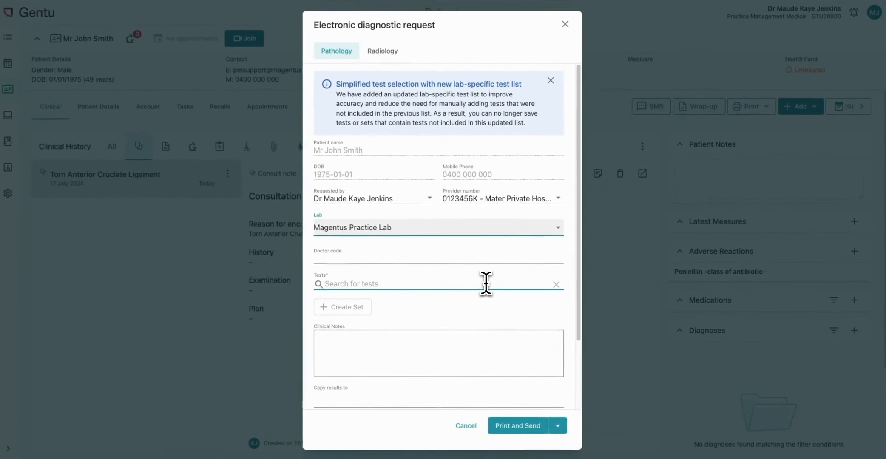
text(fb)
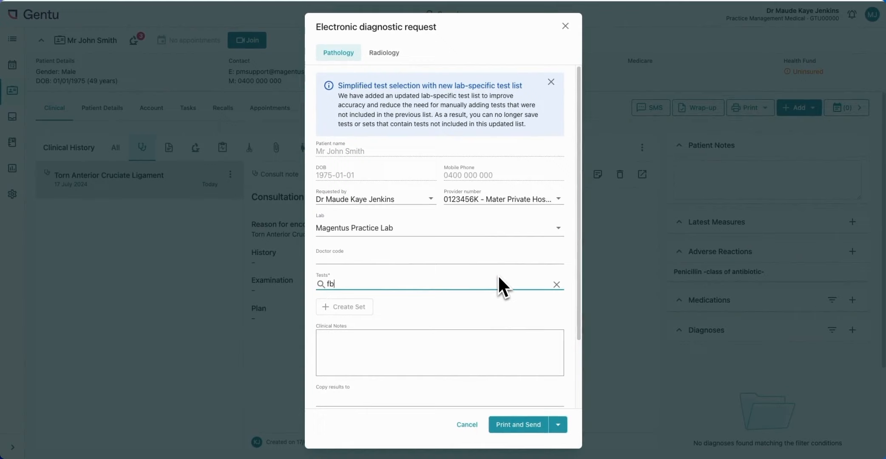
text(c)
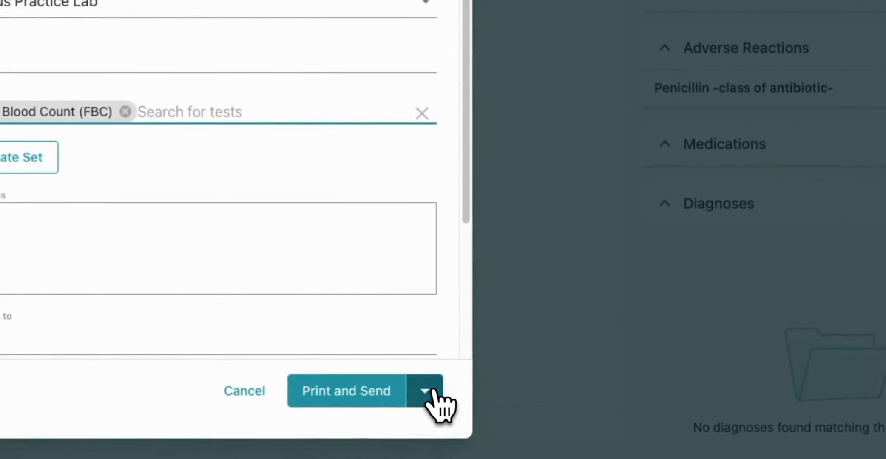
click(425, 391)
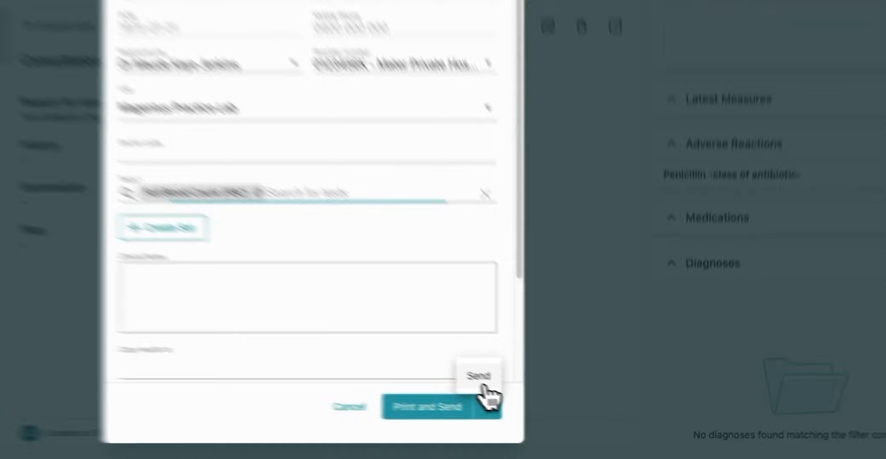
click(442, 406)
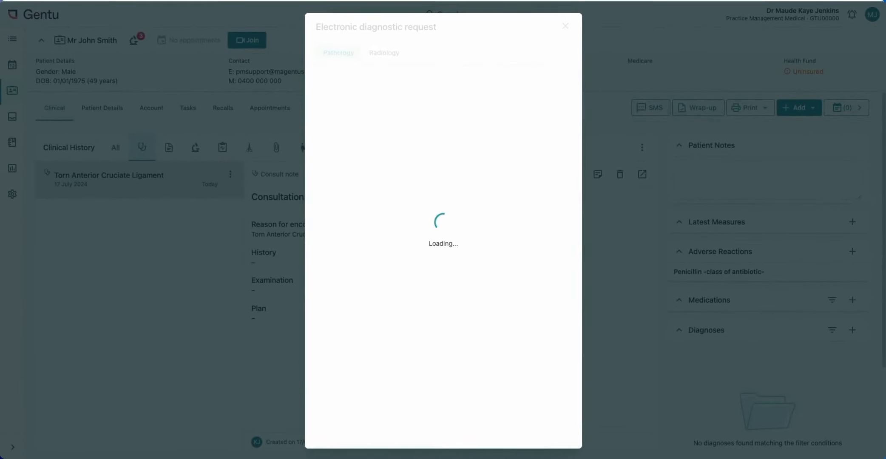
Step: Open John Smith's Diagnostic Requests to see the pending FBC request with Magentus Practice Lab
click(564, 26)
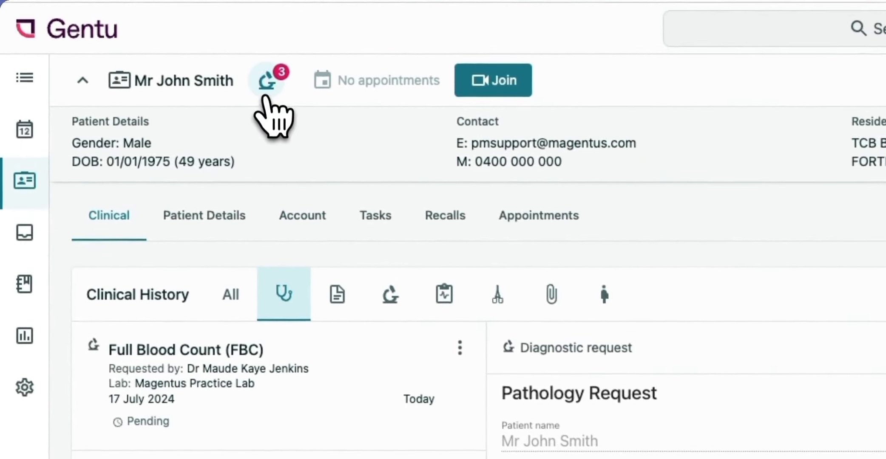
click(268, 79)
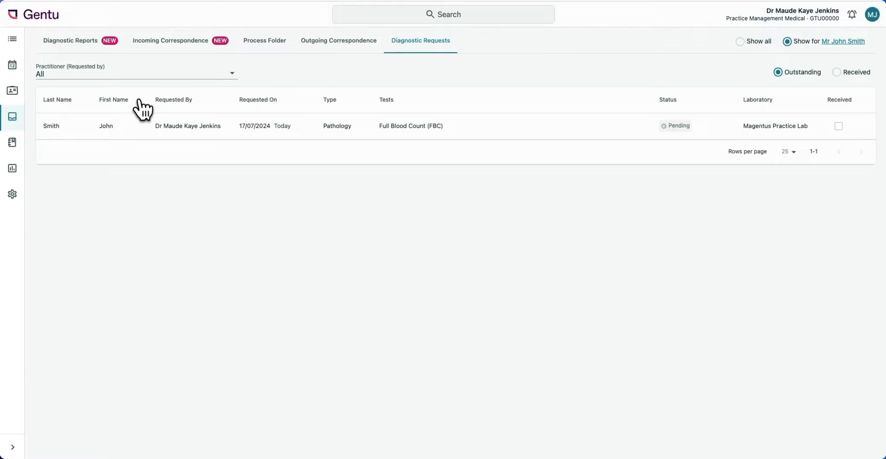
click(411, 126)
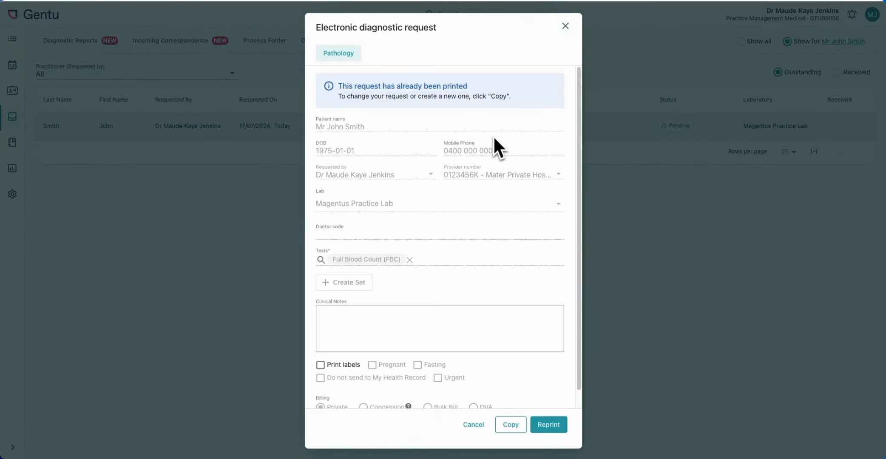
scroll(down, 3)
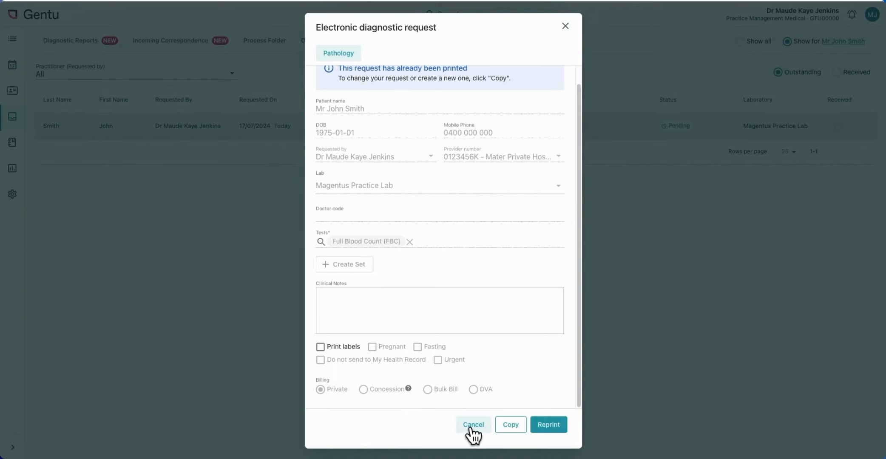
click(474, 425)
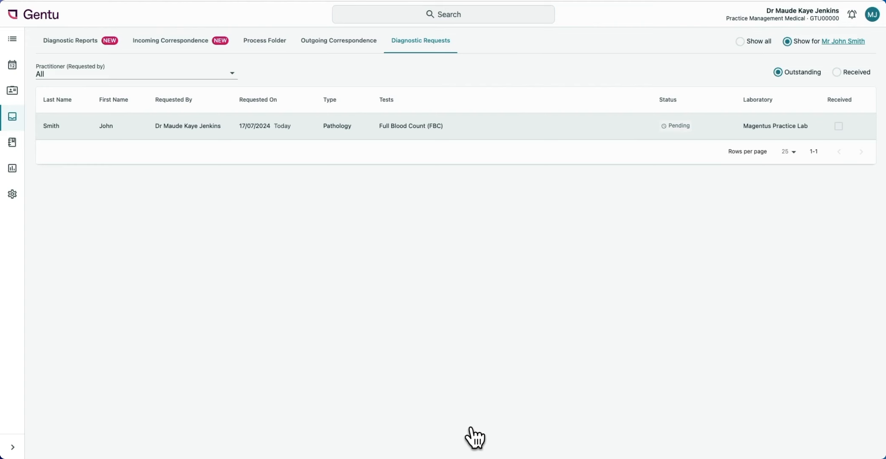
mouse_move(839, 126)
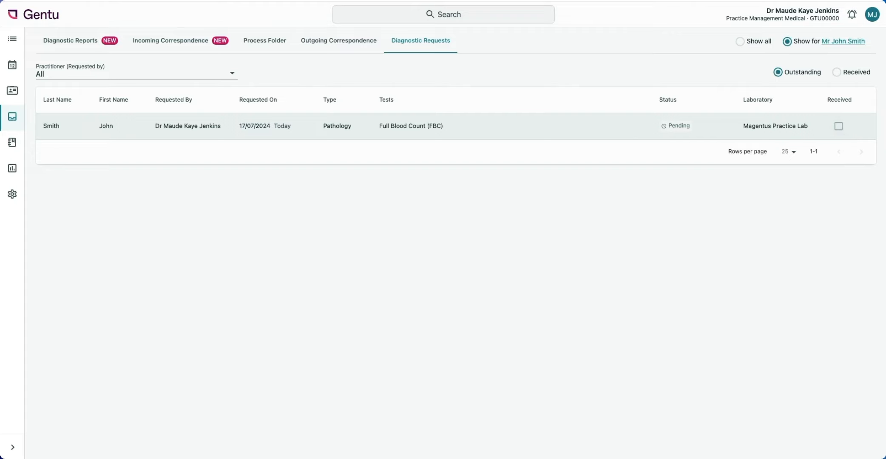
mouse_move(839, 134)
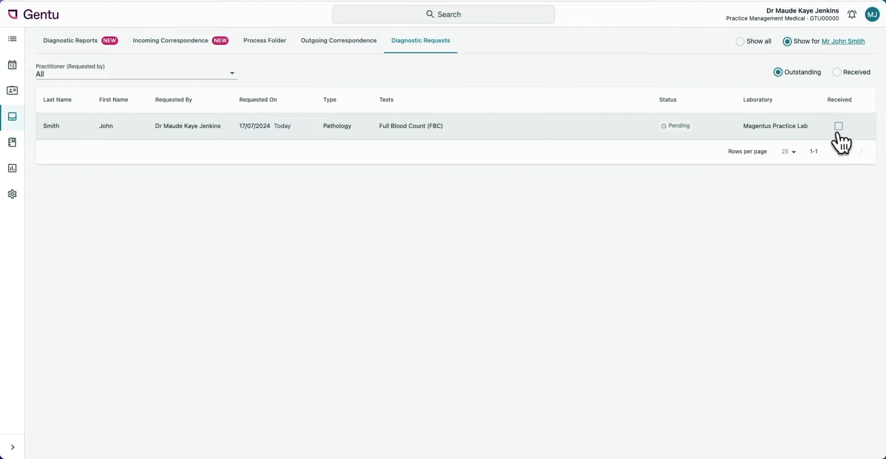
Step: Tick Received on the FBC request, then switch the list to received requests
click(839, 125)
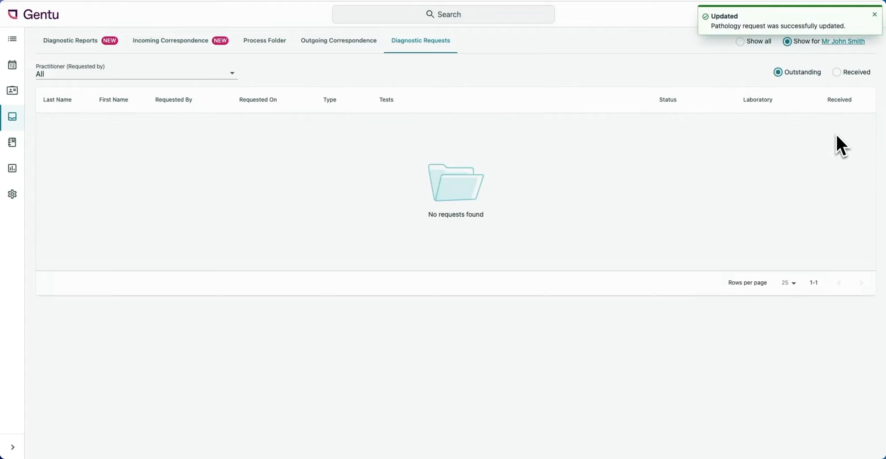
click(837, 72)
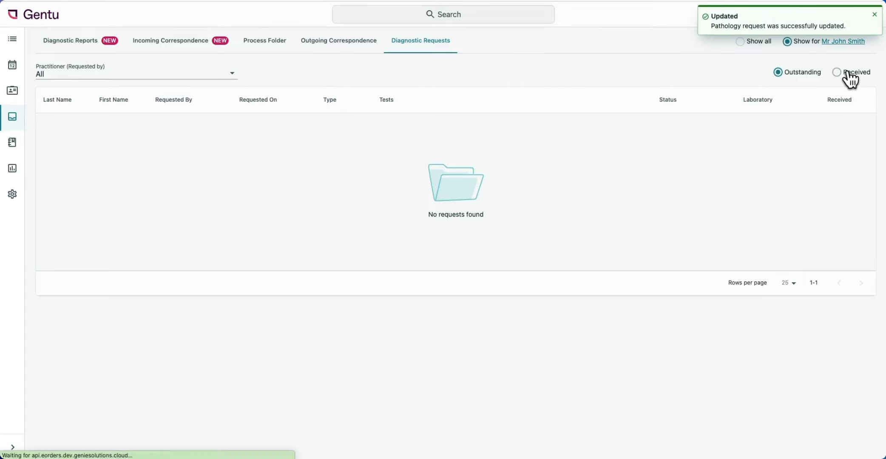
click(837, 72)
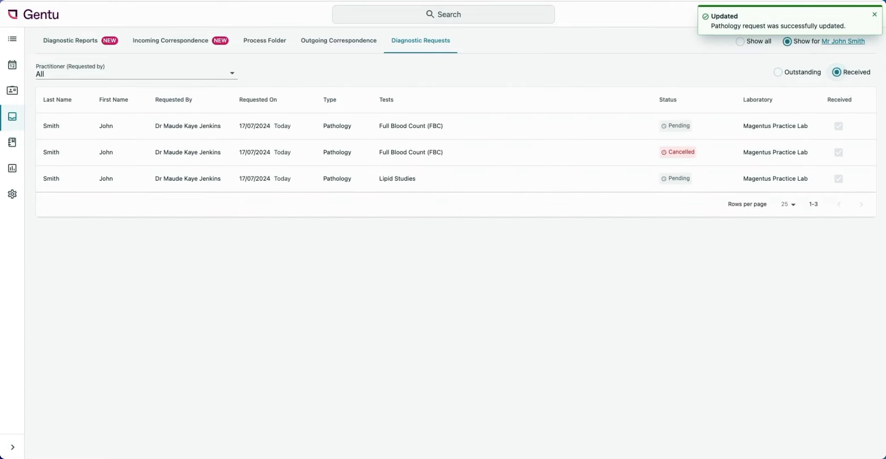